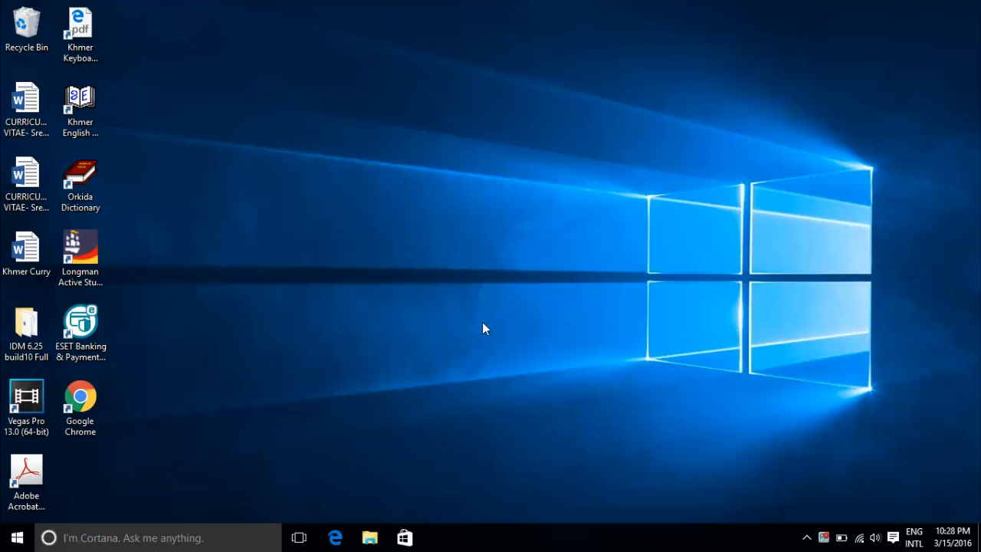
- Launch Outlook 2016 from the Start menu's app list
left_click(16, 538)
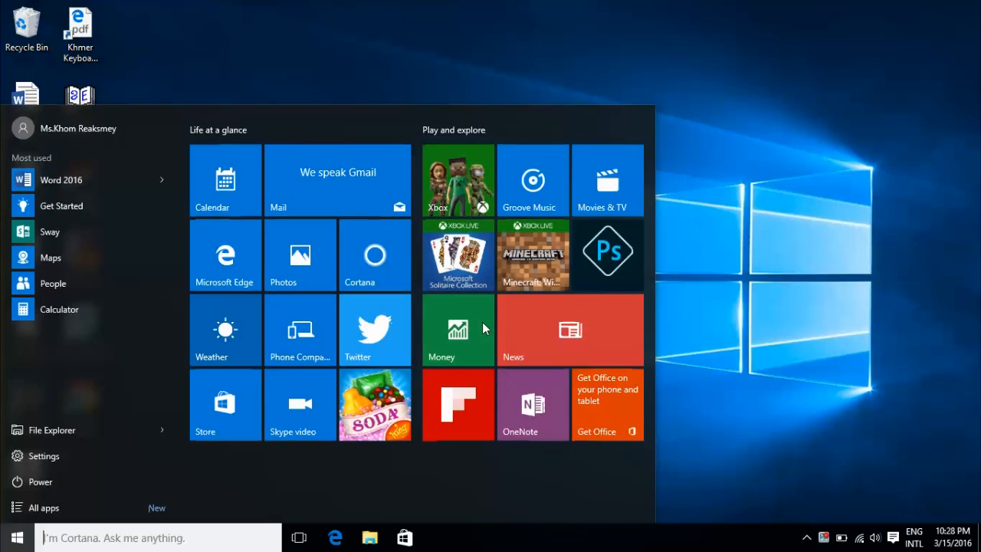
left_click(16, 536)
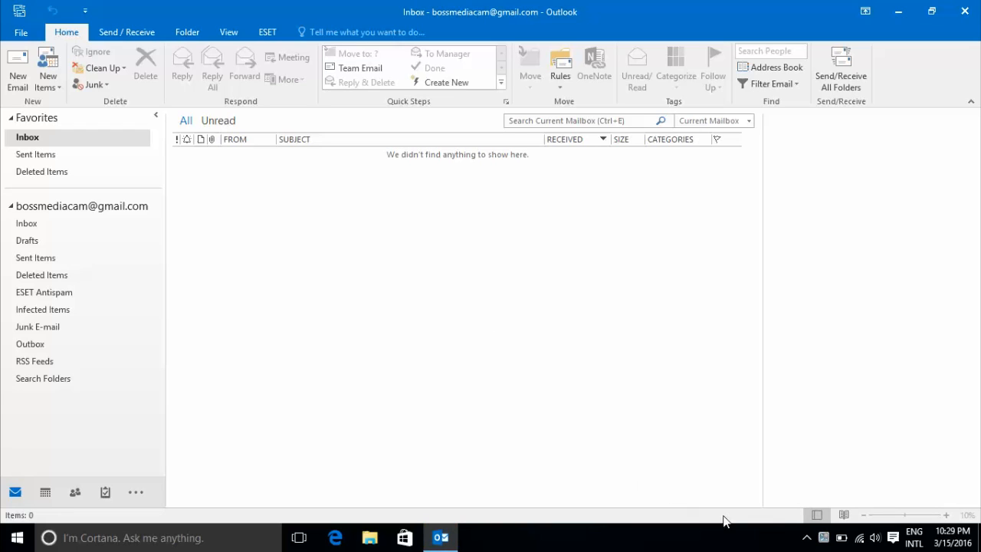
mouse_move(742, 259)
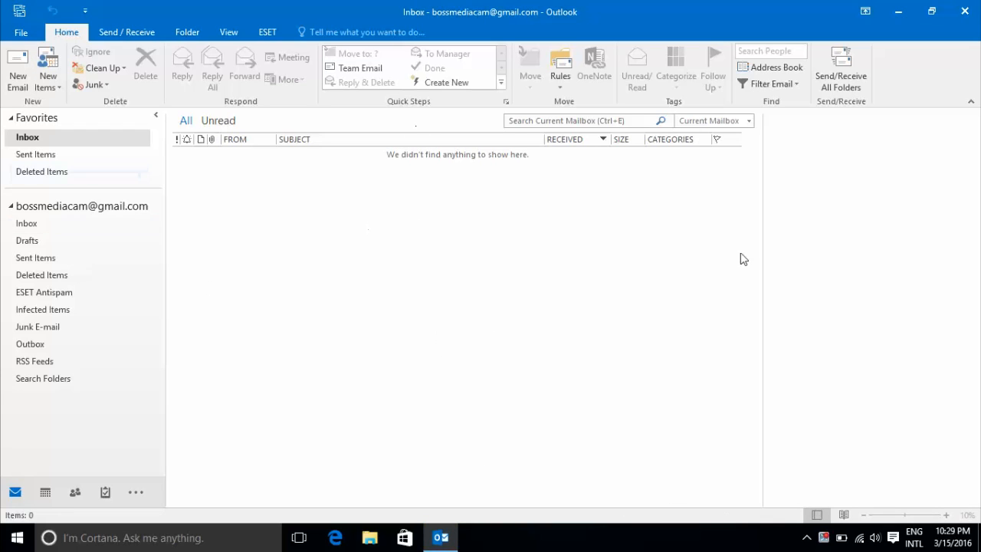
mouse_move(192, 276)
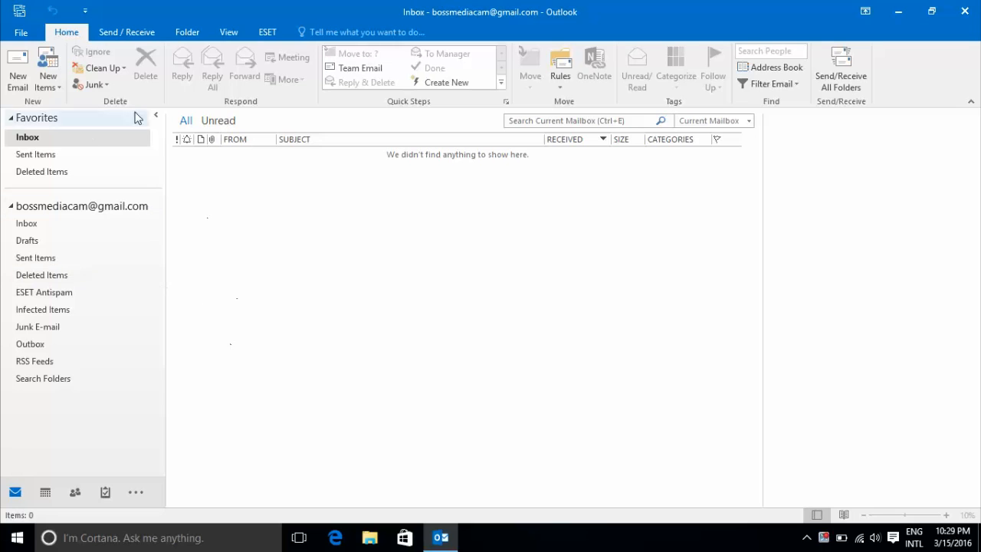
- Show the Send and receive section of Outlook Options' Advanced page
left_click(21, 32)
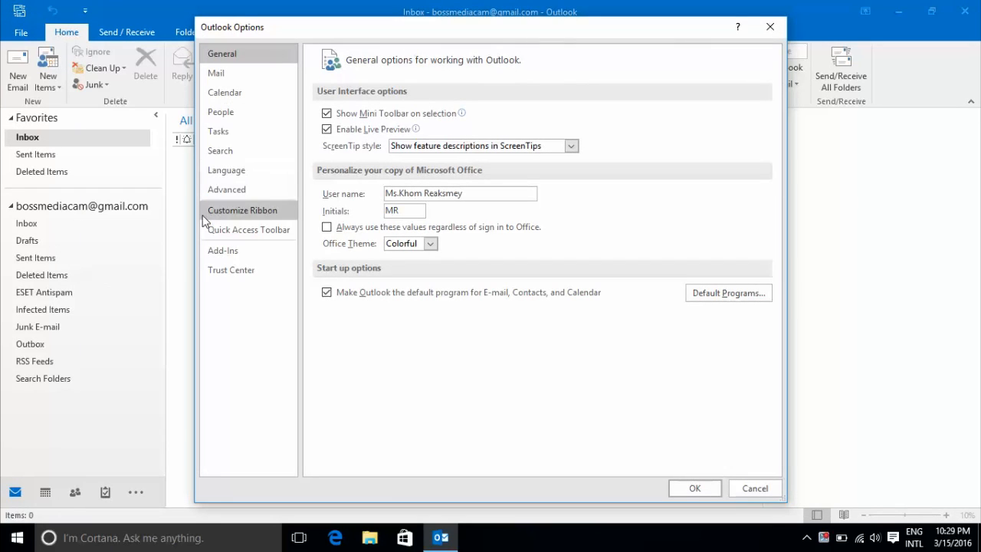
left_click(226, 189)
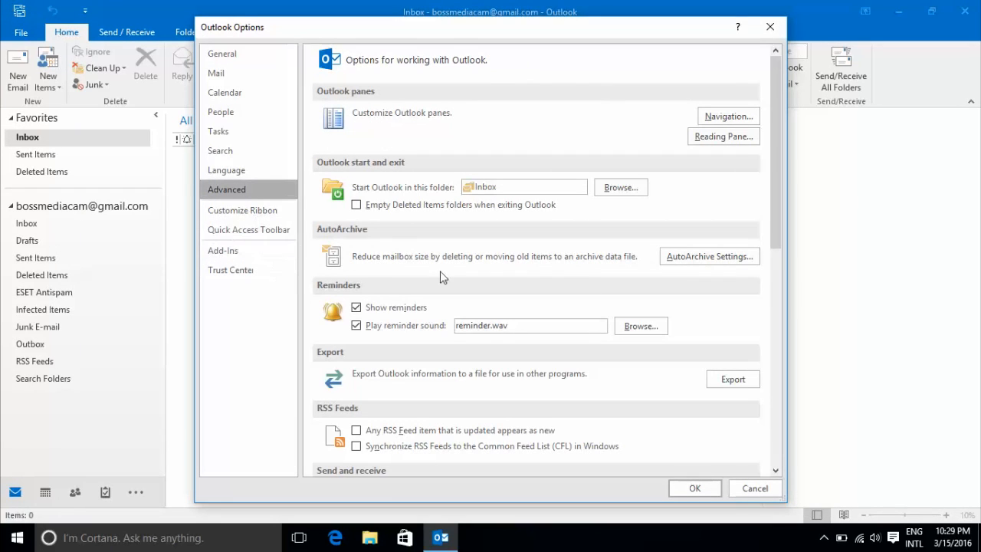
scroll("down", 3)
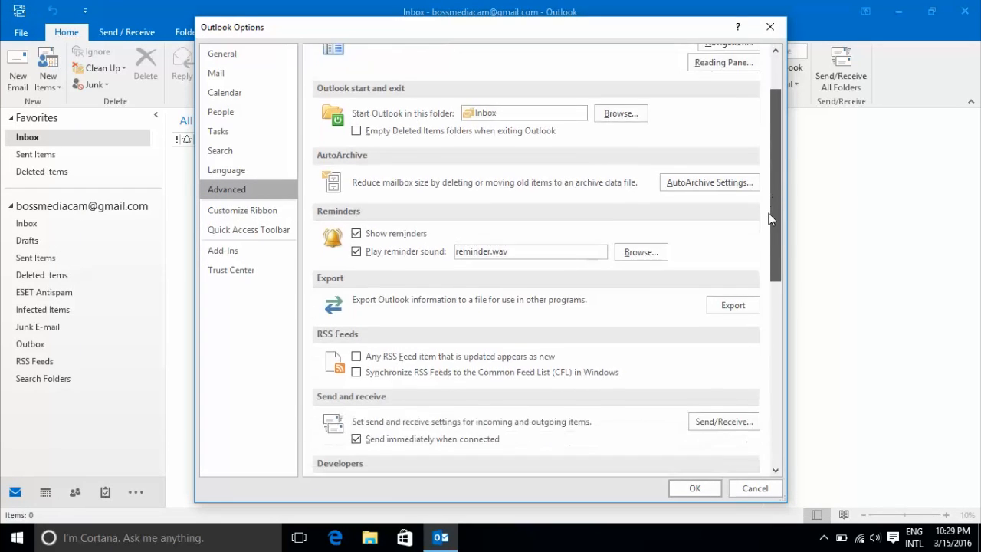
scroll("down", 3)
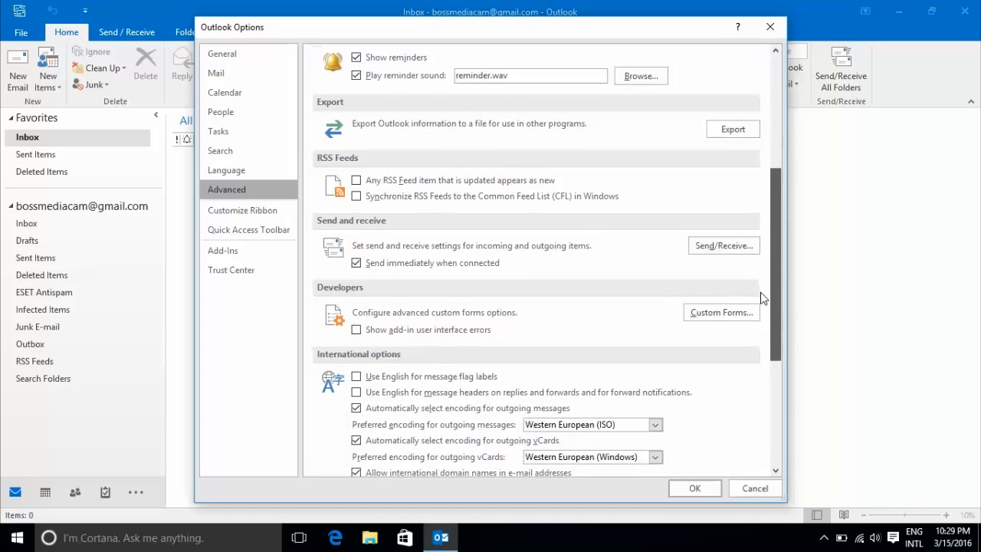
scroll("down", 3)
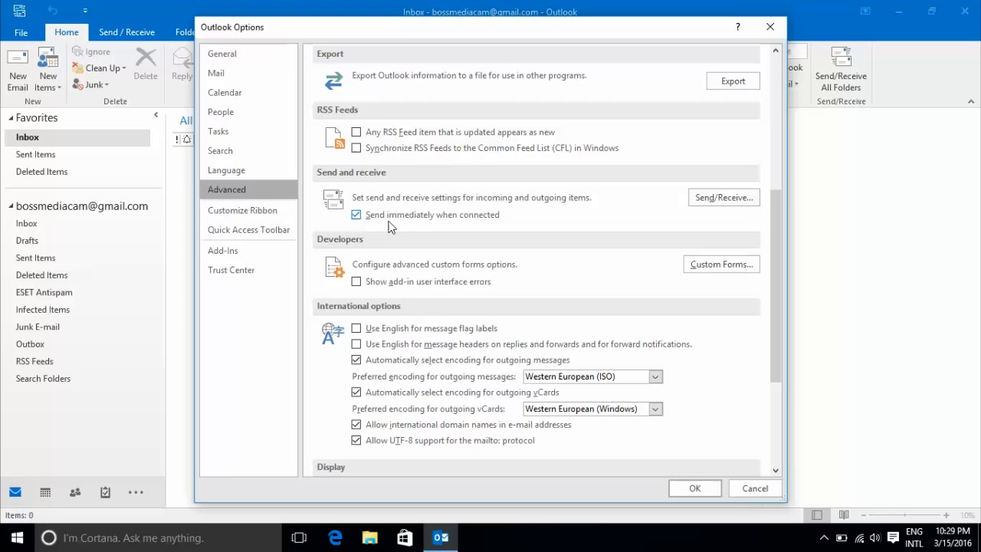
mouse_move(499, 225)
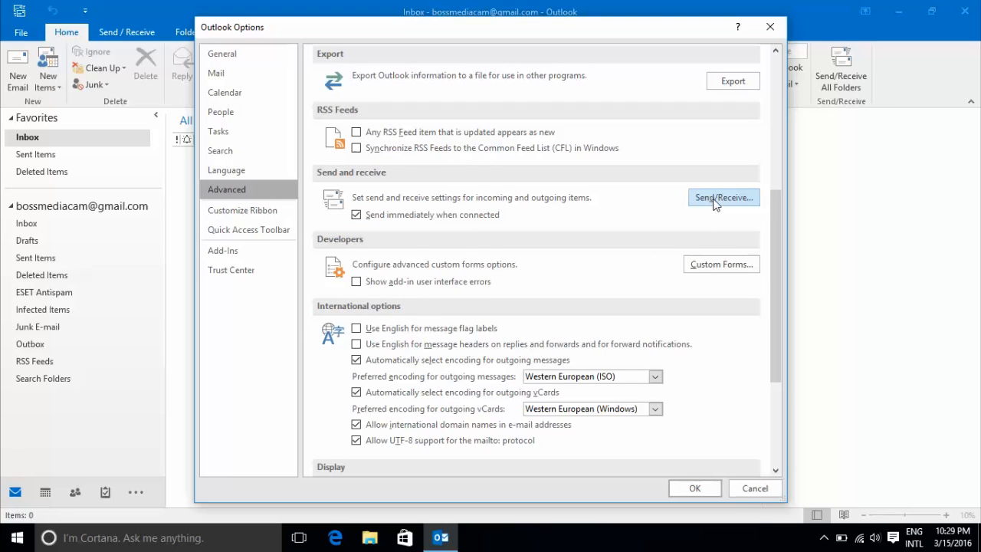
- Open the Send/Receive Groups dialog from the Send/Receive button
left_click(722, 197)
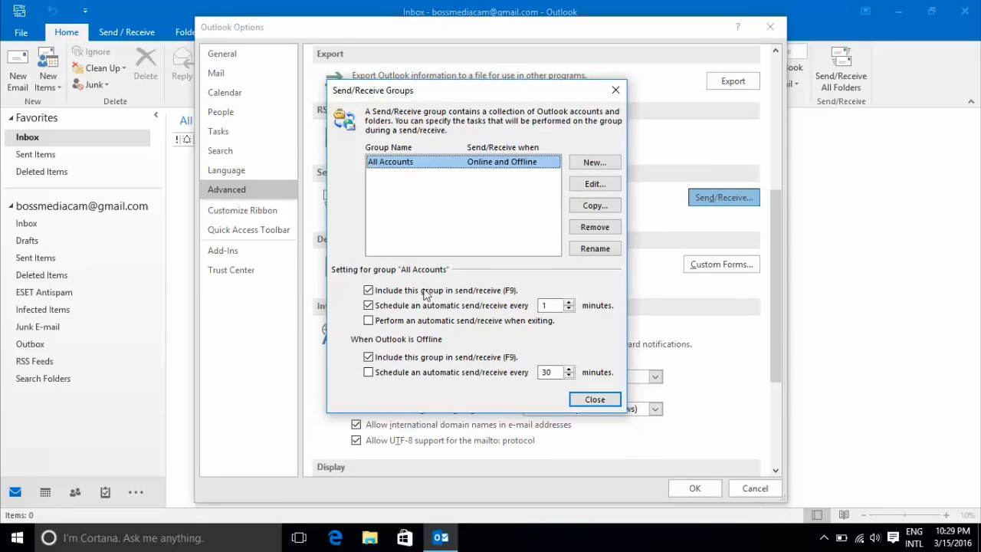
mouse_move(455, 250)
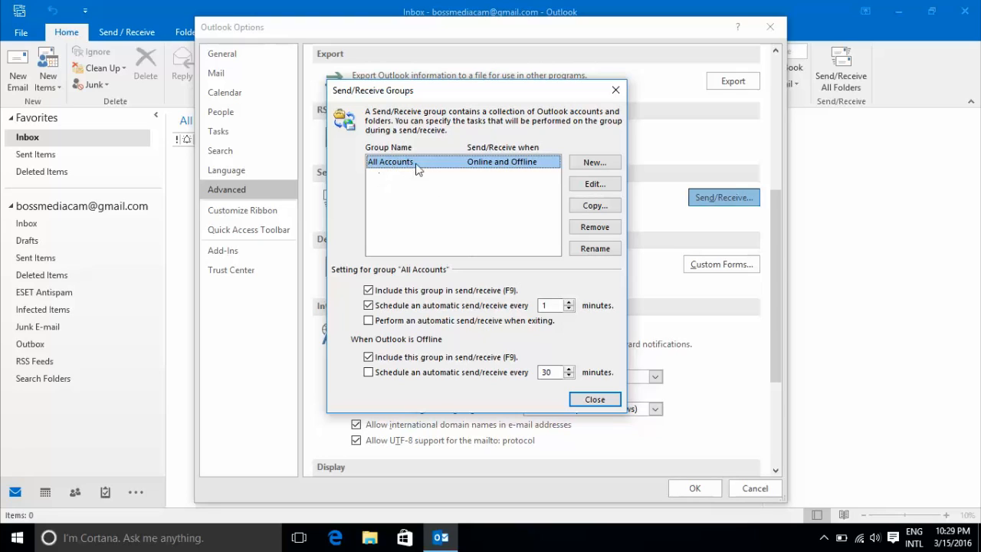
mouse_move(447, 172)
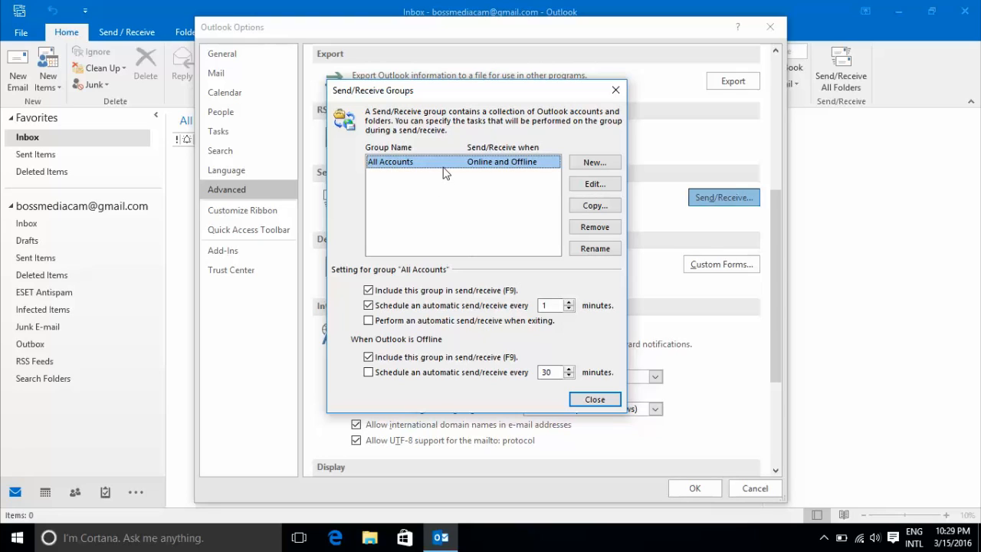
mouse_move(414, 168)
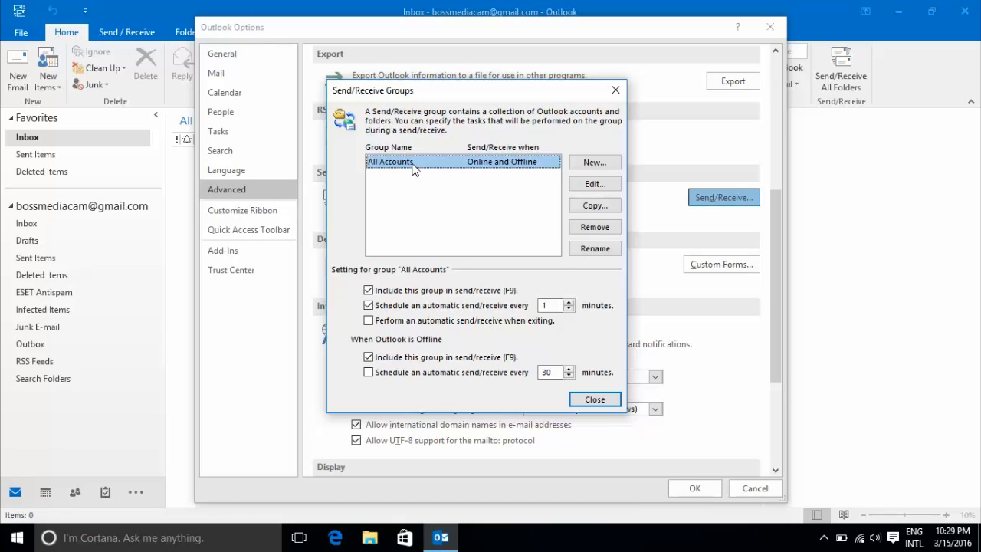
mouse_move(414, 248)
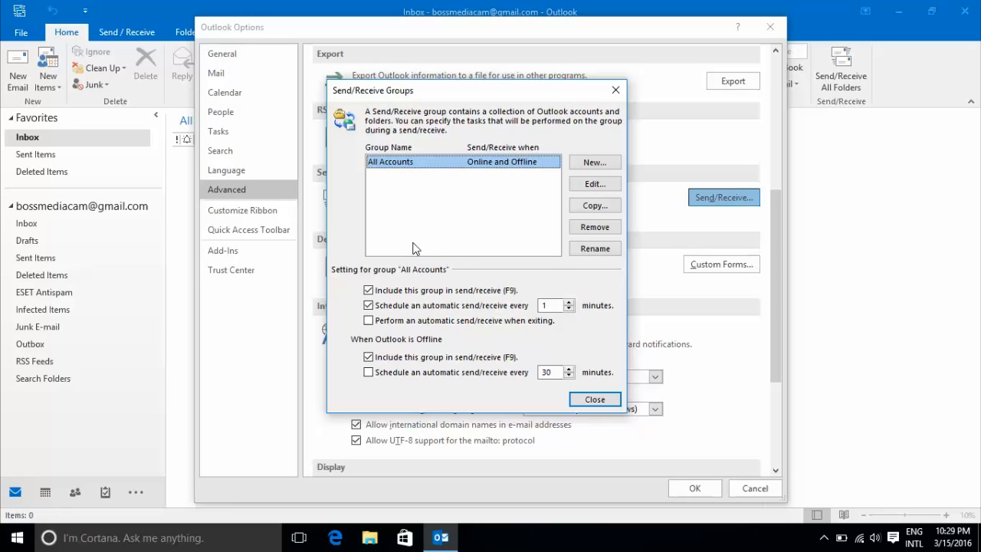
mouse_move(372, 409)
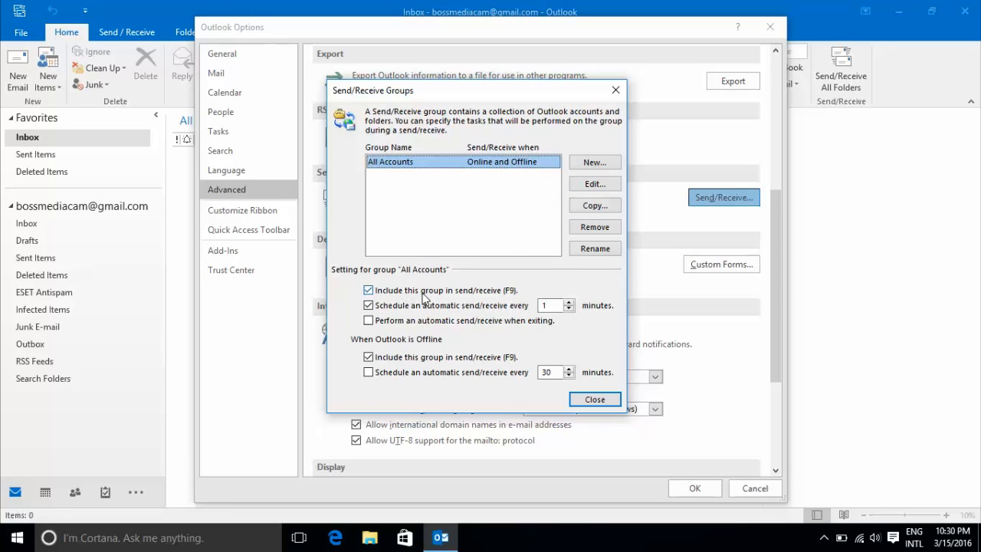
mouse_move(483, 301)
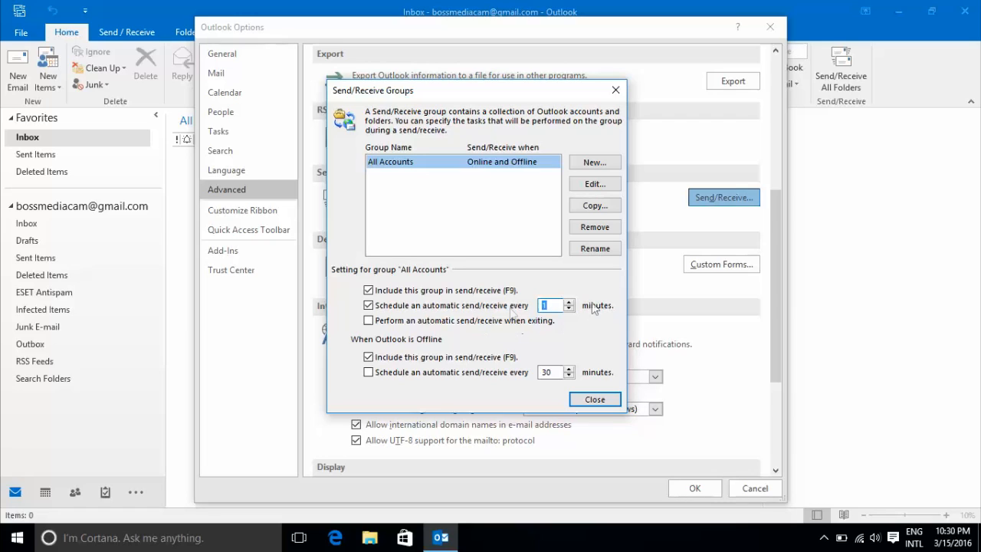
mouse_move(481, 343)
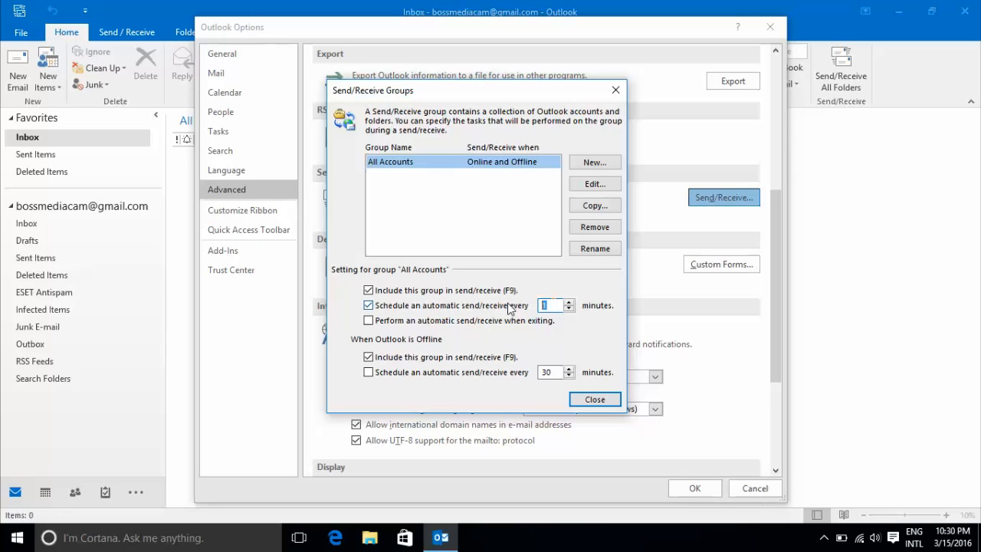
- Schedule automatic send/receive every 1 minute, then close Send/Receive Groups and Options
type("30")
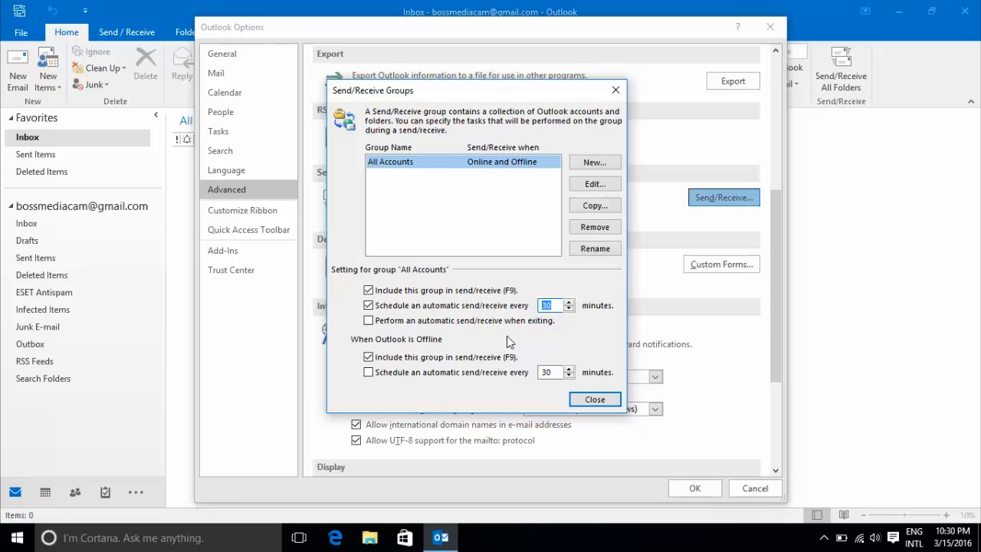
type("1")
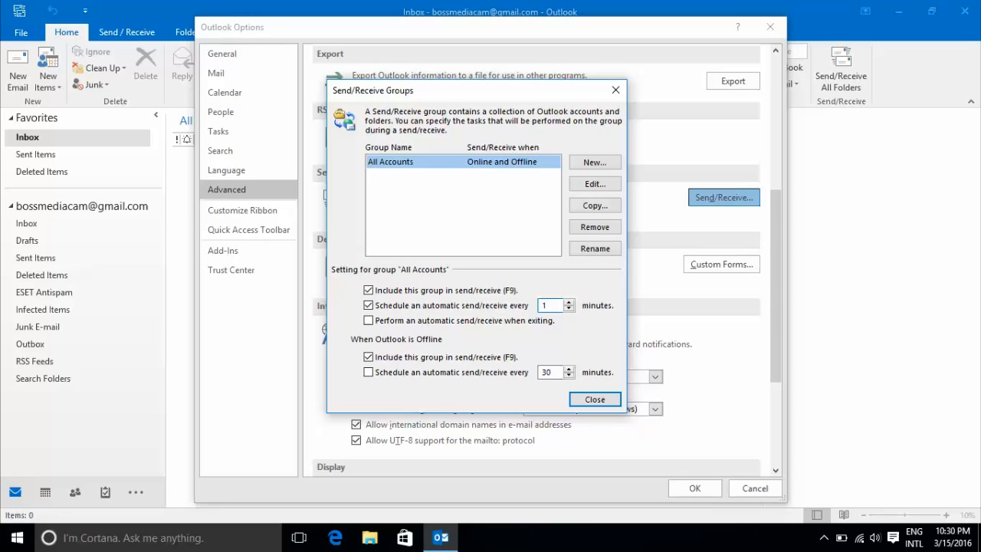
left_click(550, 305)
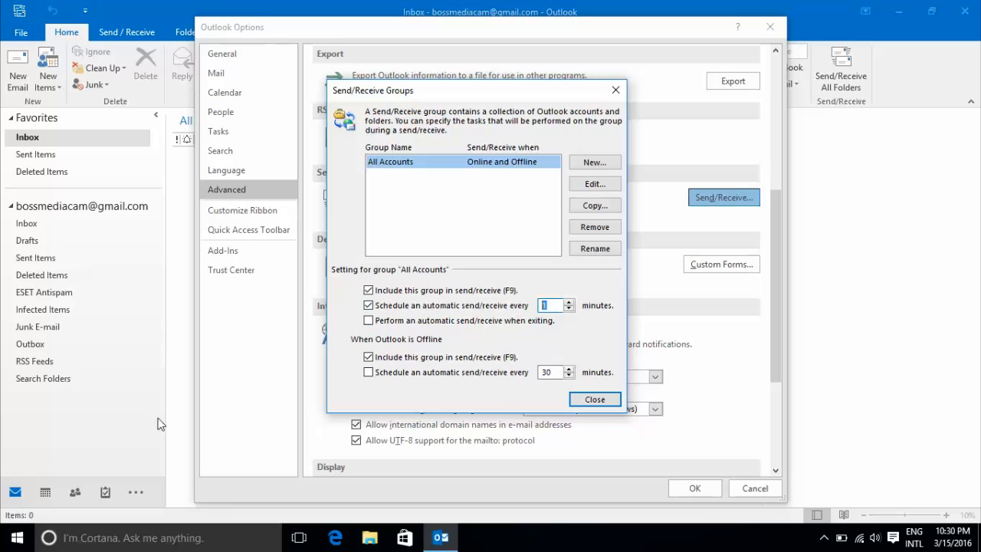
left_click(594, 398)
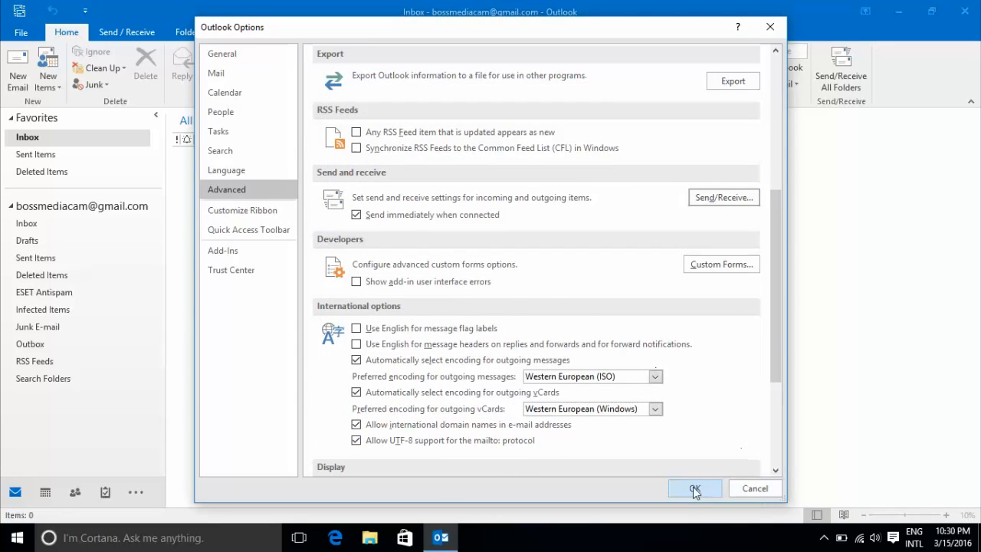
left_click(694, 488)
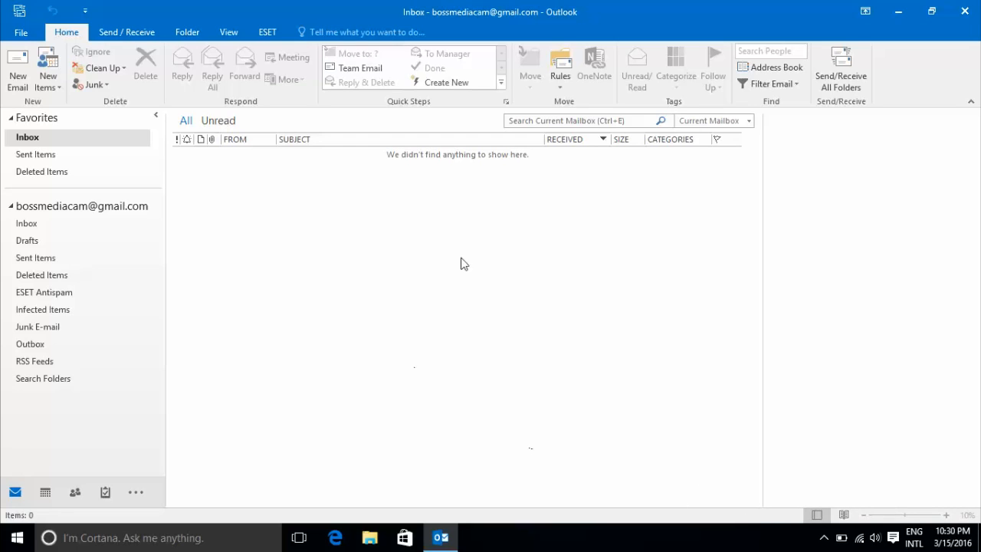
mouse_move(751, 522)
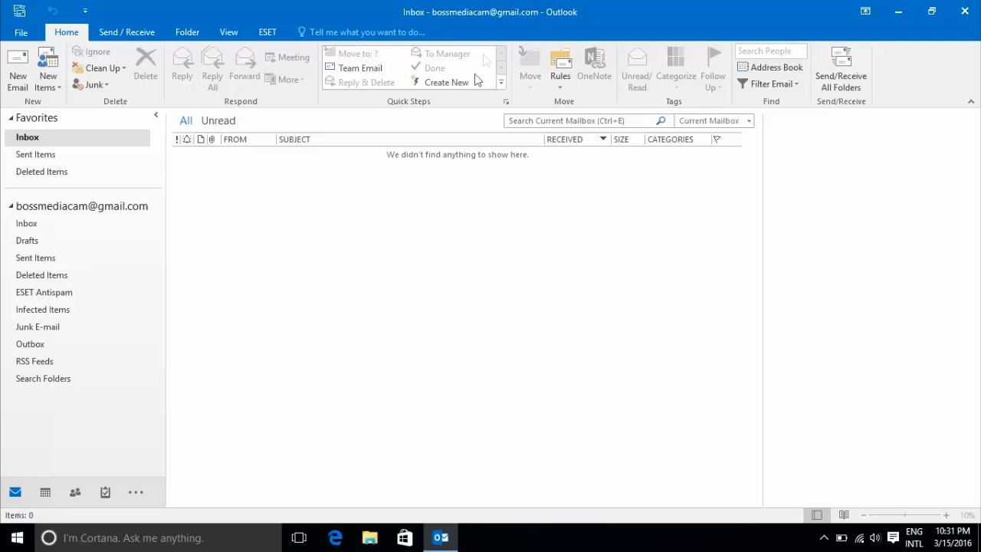
mouse_move(511, 246)
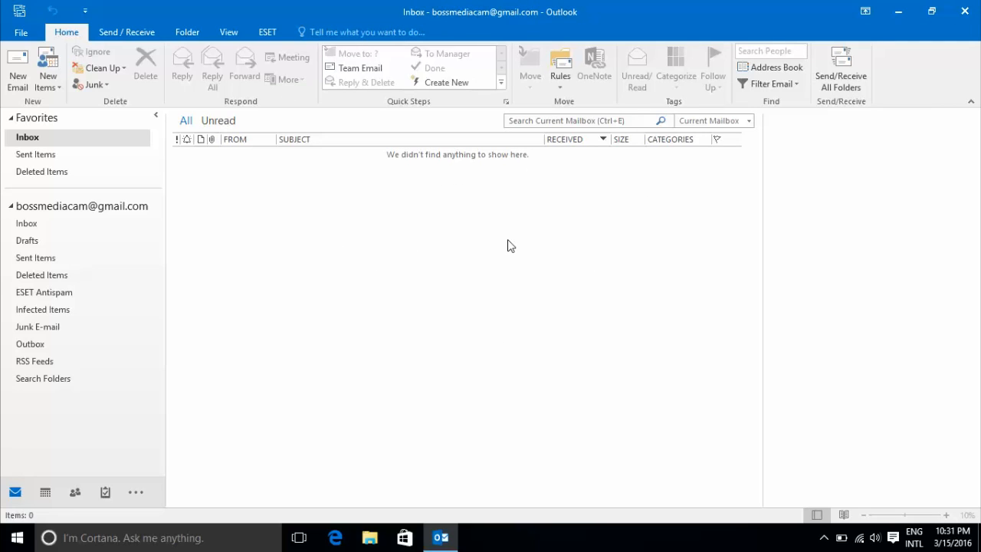